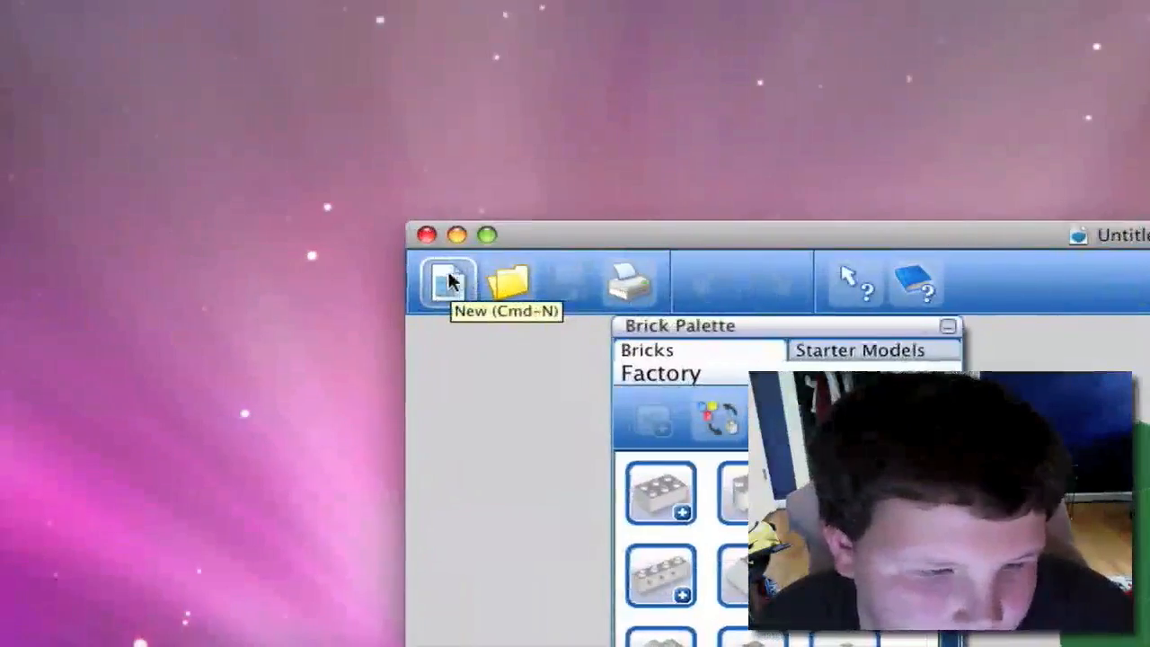
Step: Load the large LEGO model file onto the building area's baseplate grid
{"action": "left_click", "coordinate": [446, 280]}
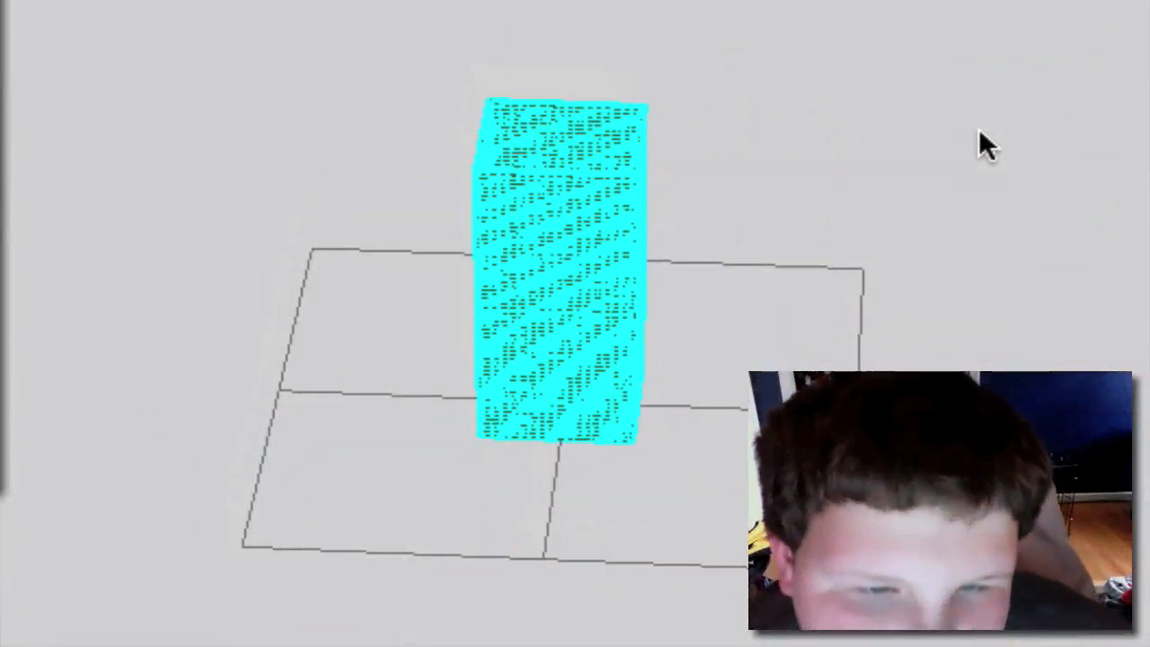
{"action": "left_click", "coordinate": [1112, 121]}
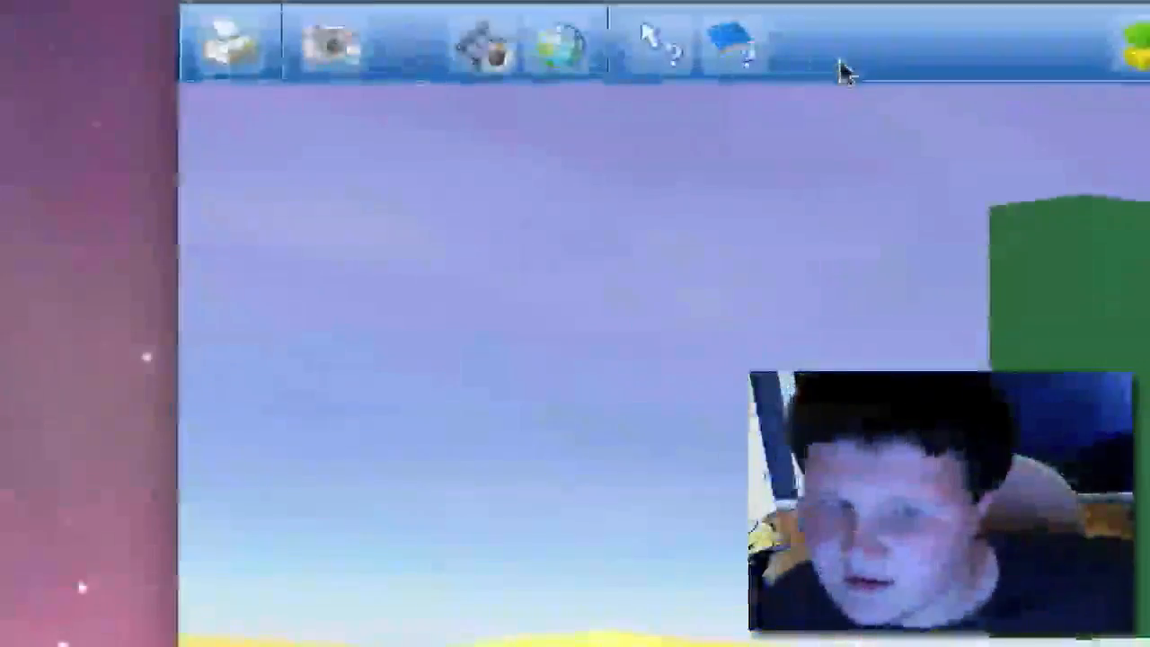
{"action": "mouse_move", "coordinate": [737, 50]}
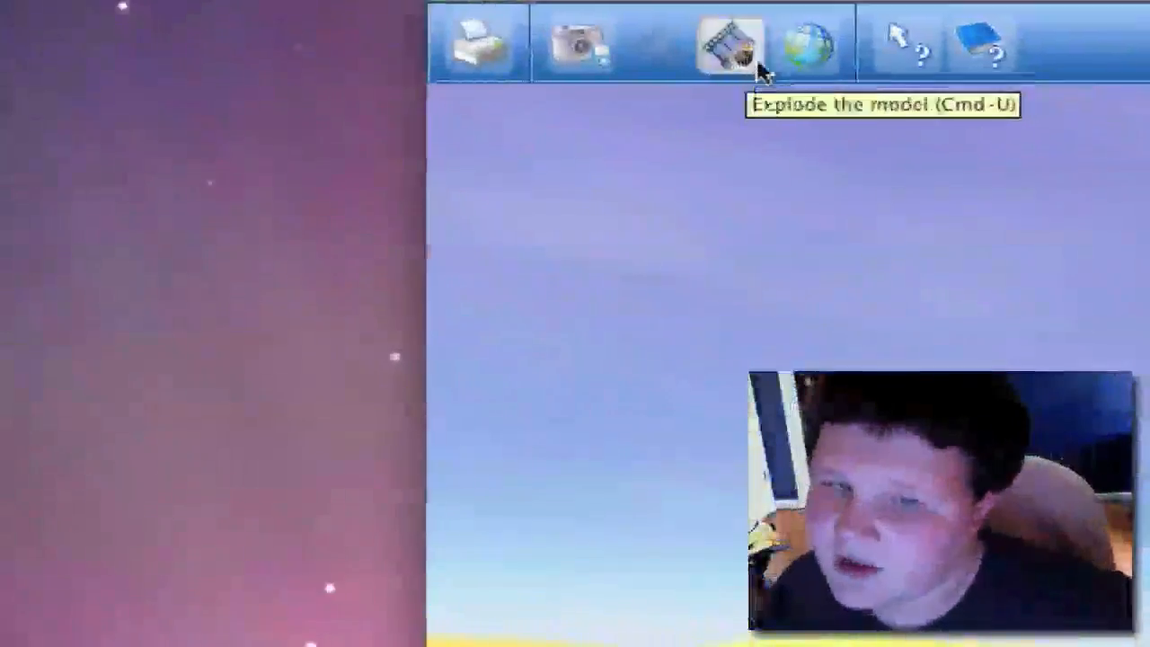